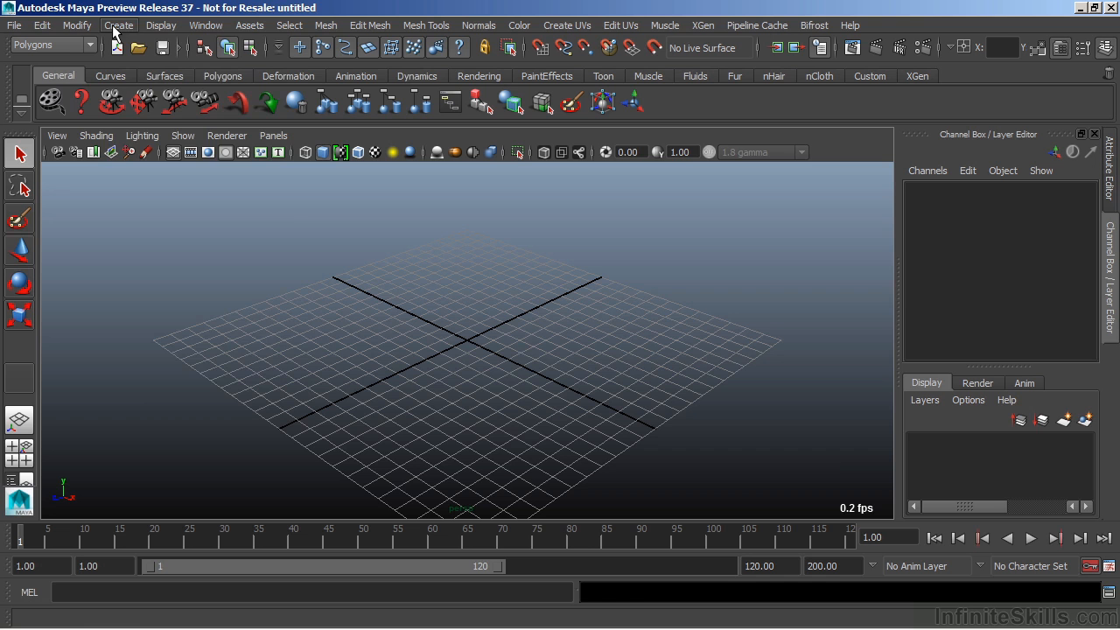
# Step: Create a free image plane at the grid center and orbit the perspective view to see it
pyautogui.click(119, 24)
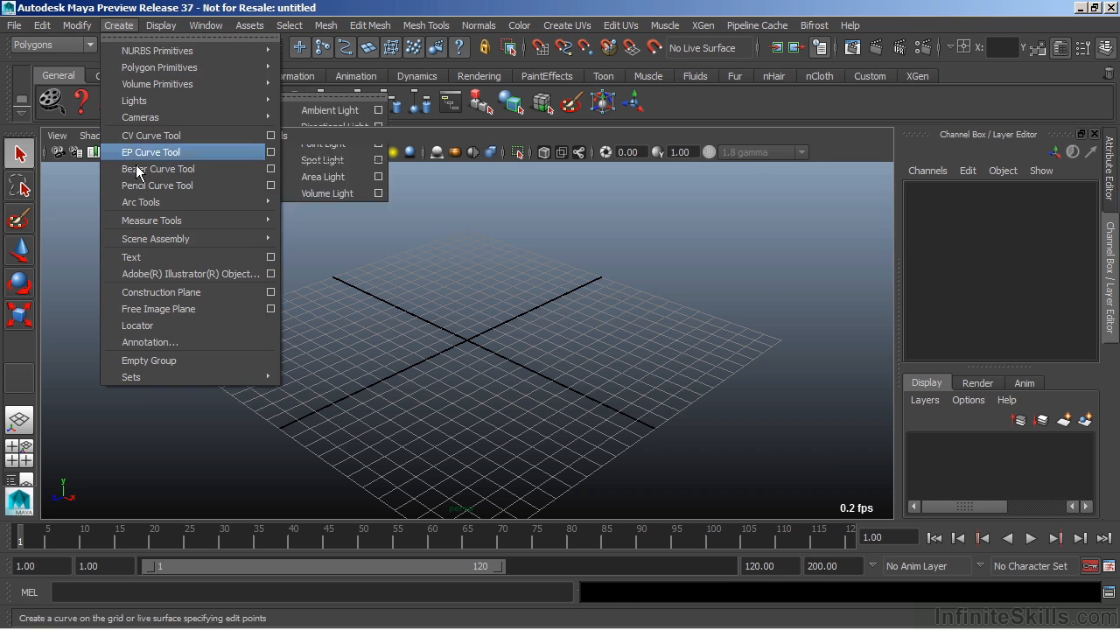
pyautogui.click(159, 309)
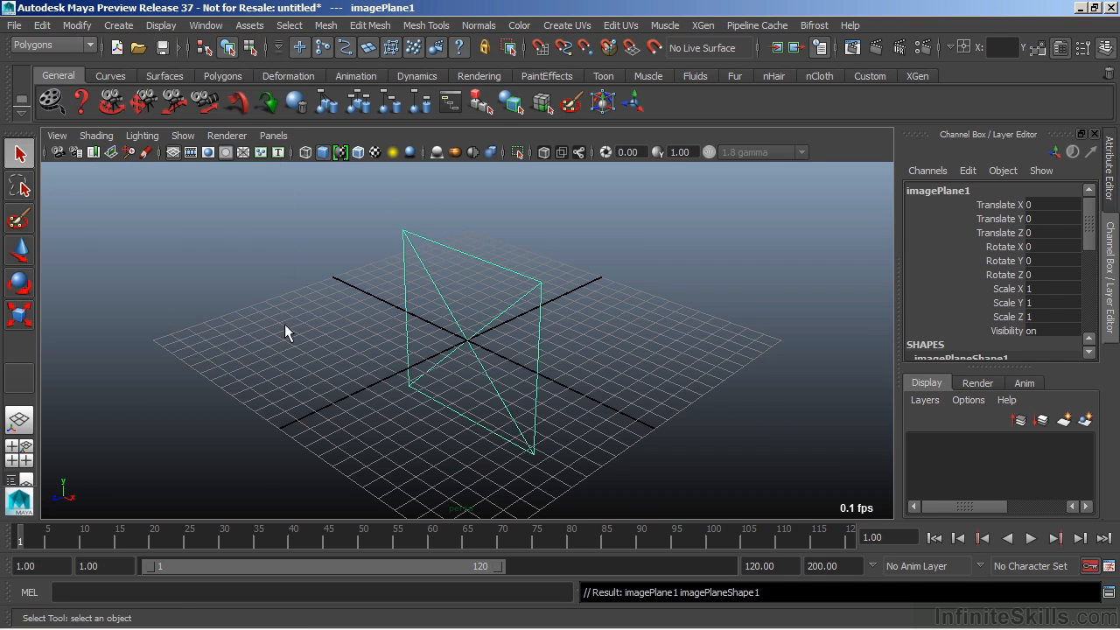
pyautogui.moveTo(288, 333); pyautogui.dragTo(419, 358)
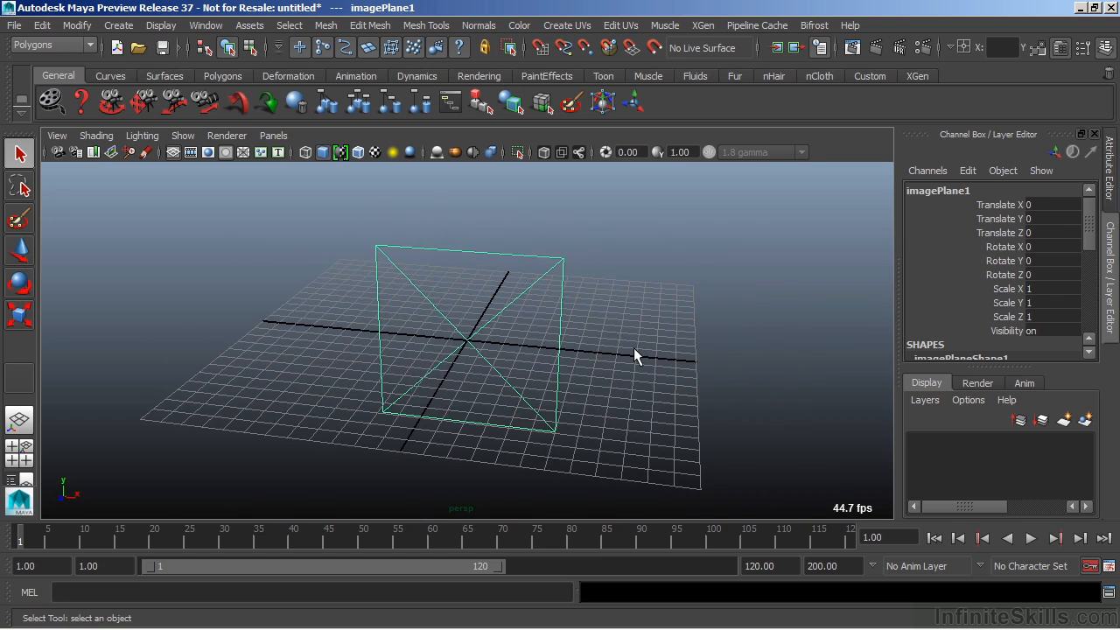
pyautogui.moveTo(604, 314)
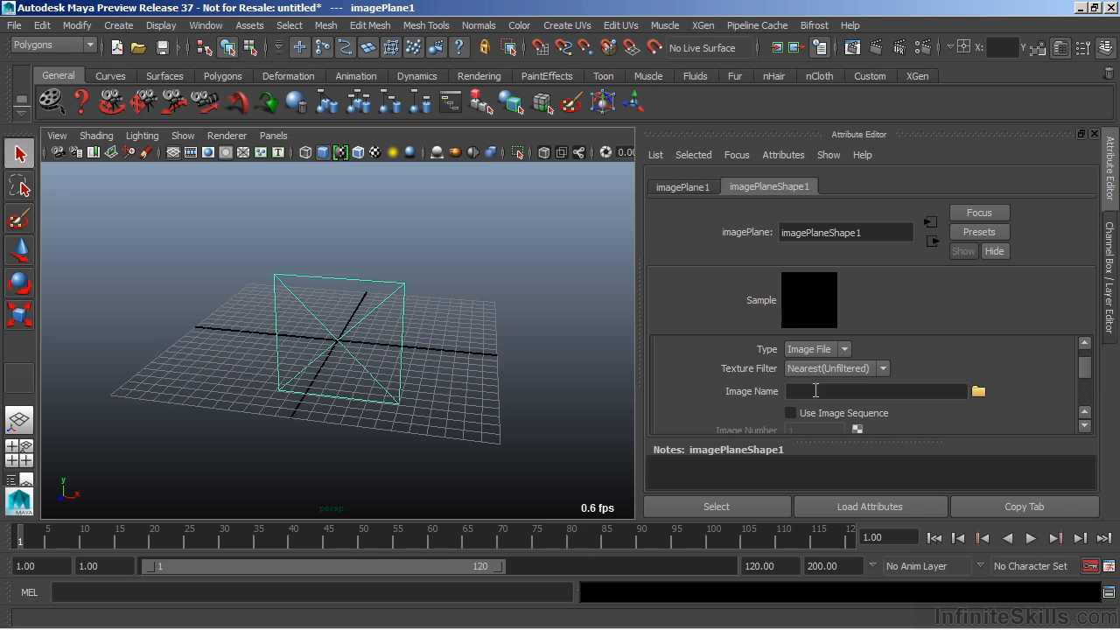
# Step: Load crowReference.jpg from sourceimages as imagePlane1's Image Name
pyautogui.click(978, 391)
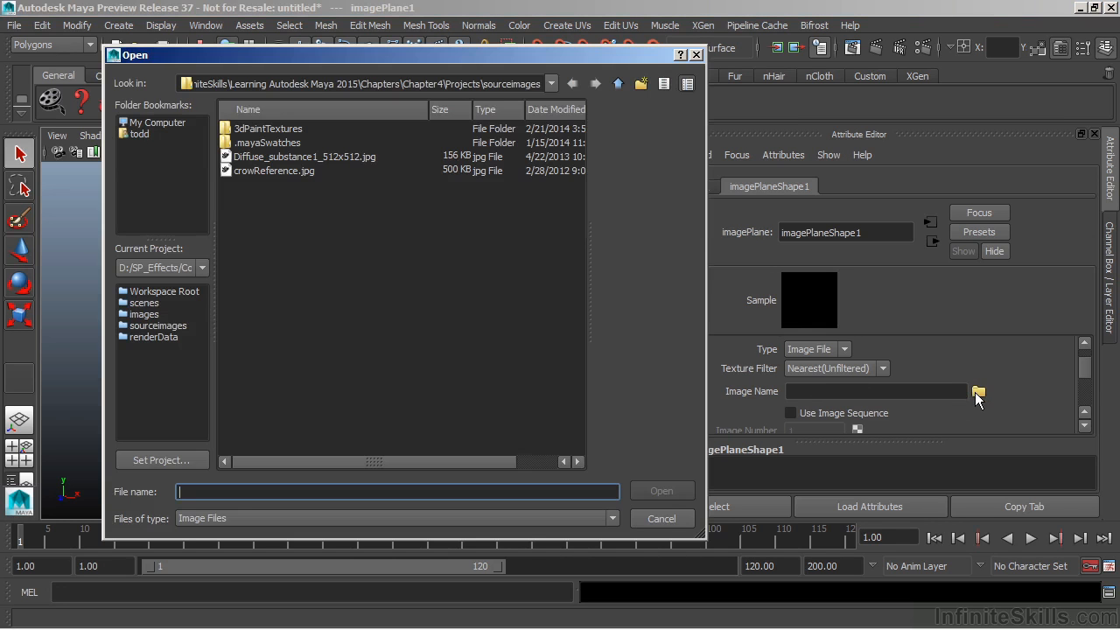
pyautogui.moveTo(529, 313)
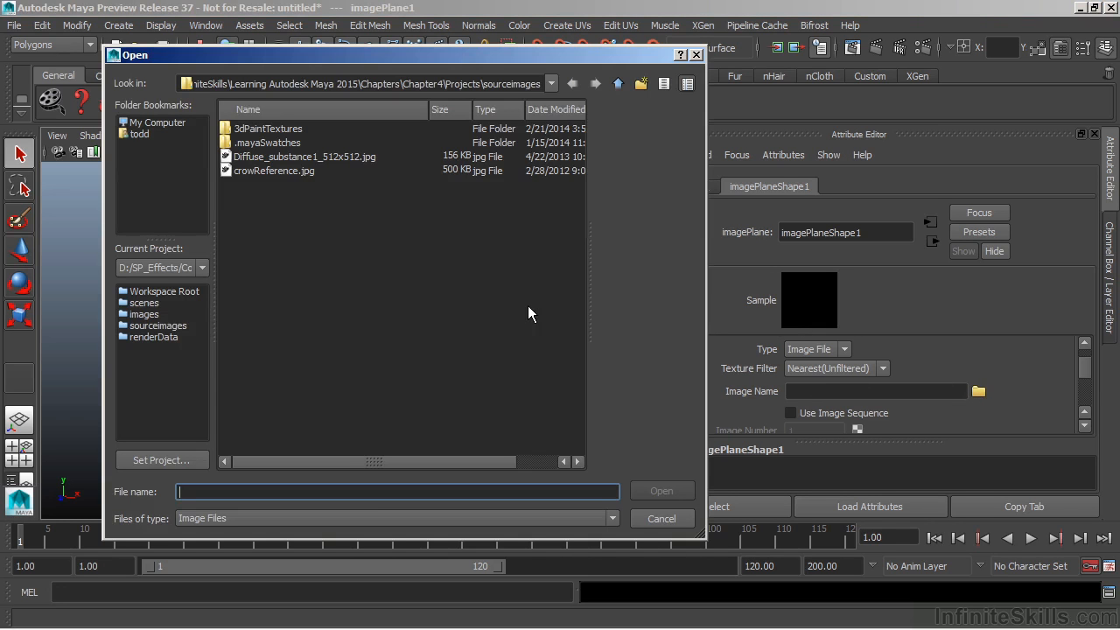
pyautogui.click(273, 170)
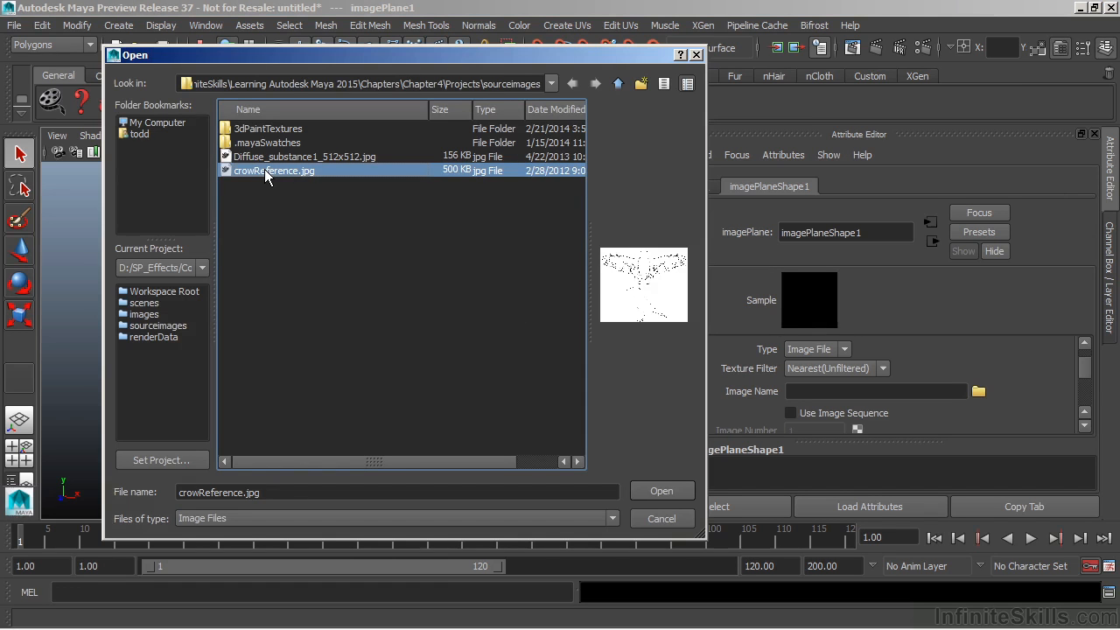
pyautogui.moveTo(282, 173)
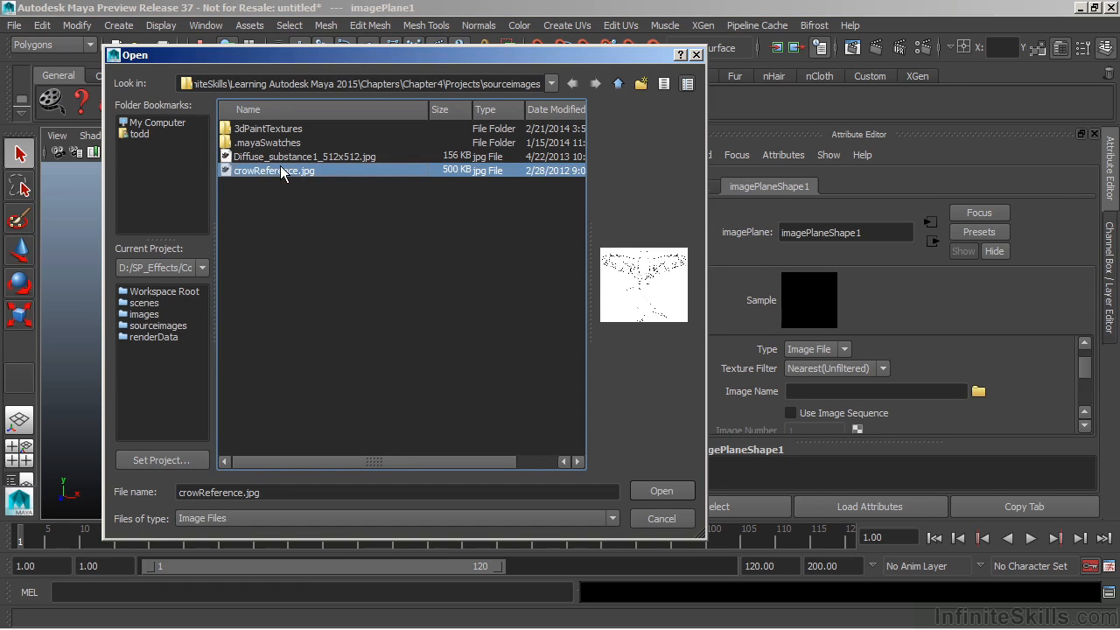
pyautogui.click(662, 490)
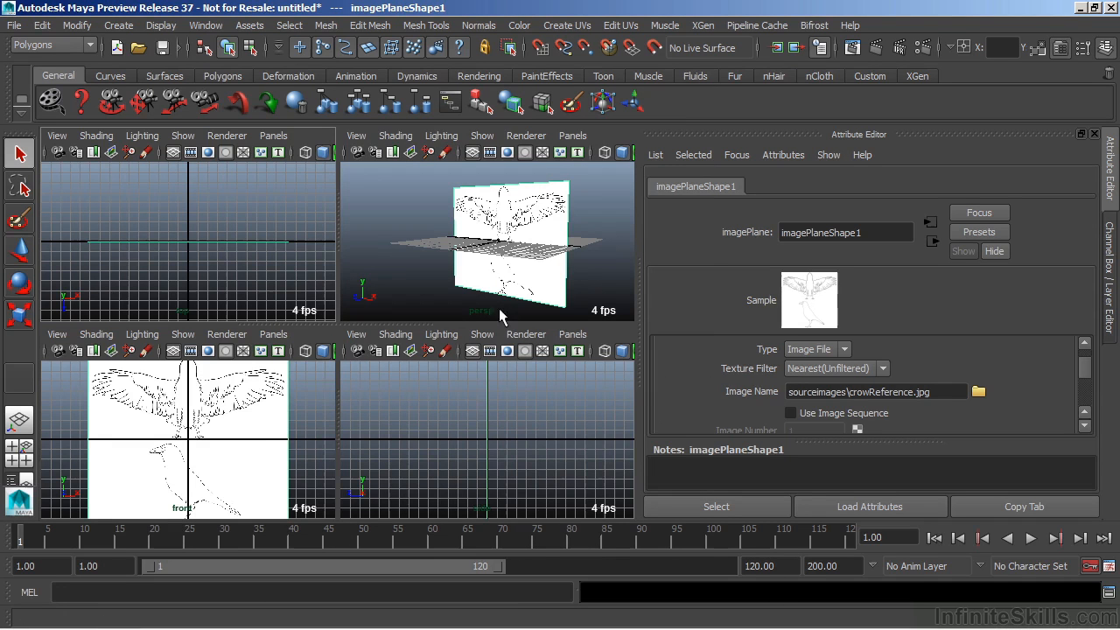
pyautogui.moveTo(289, 392)
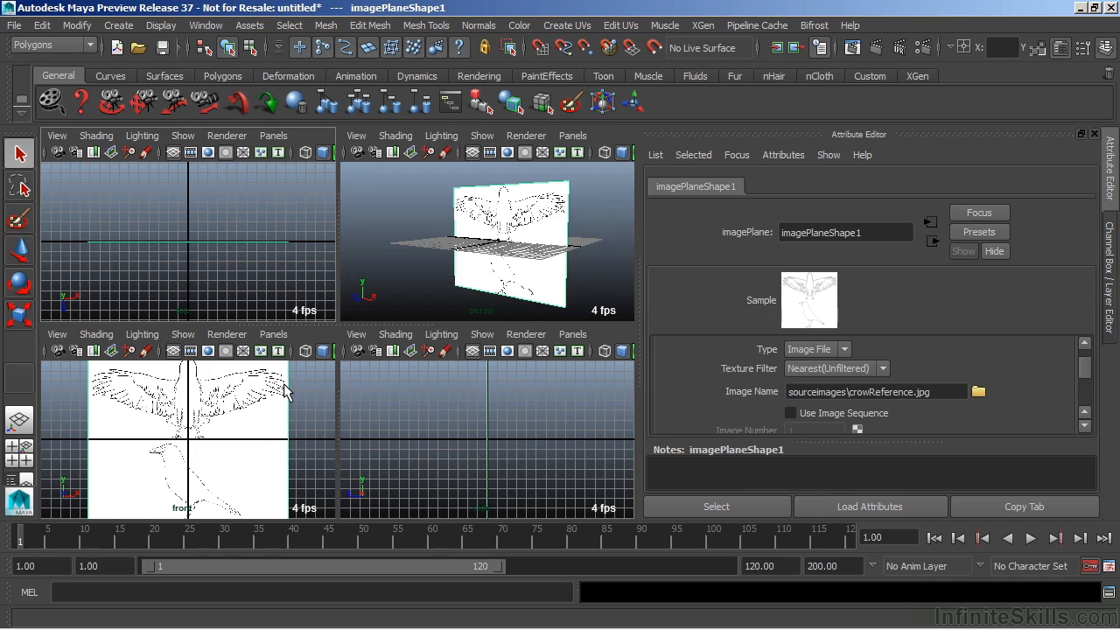
# Step: Return to a single, close perspective view framing the crow reference plane
pyautogui.doubleClick(875, 391)
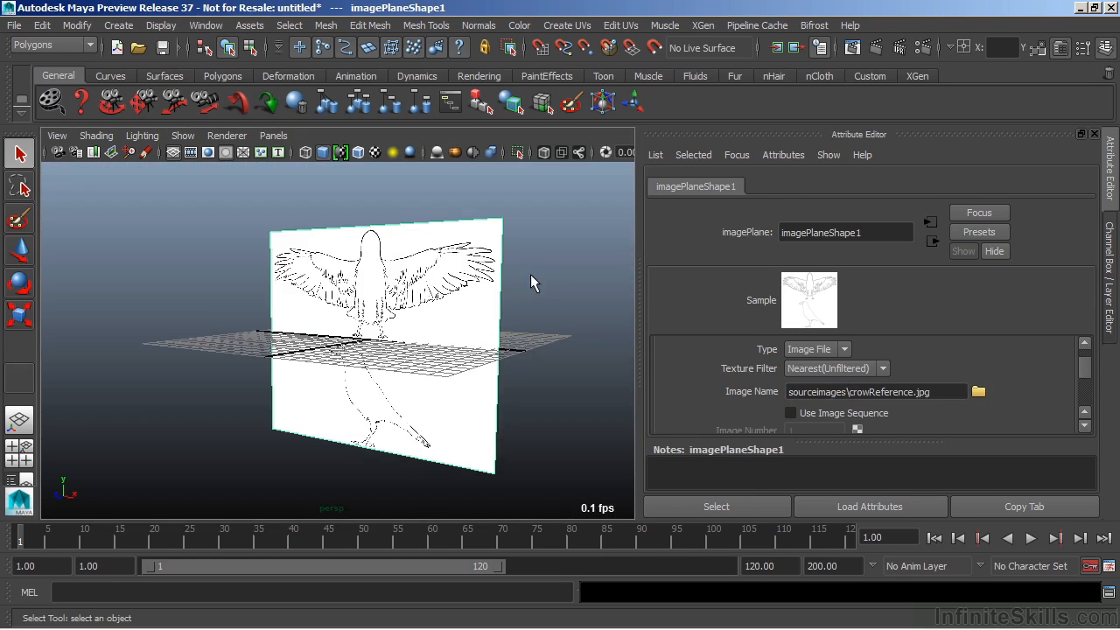
pyautogui.moveTo(472, 293)
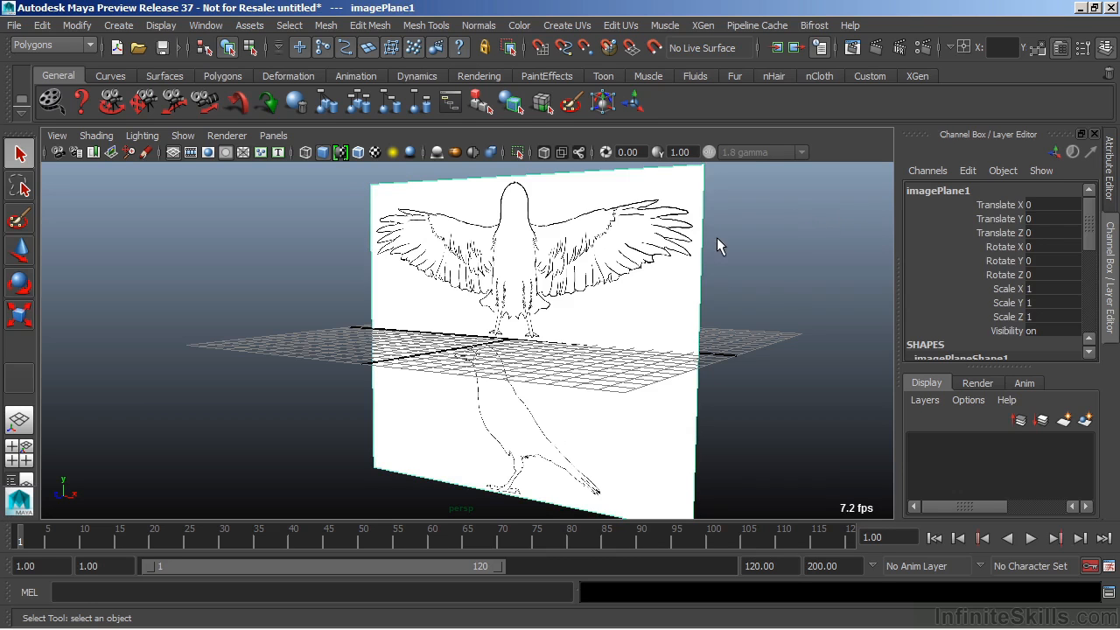
pyautogui.moveTo(959, 204)
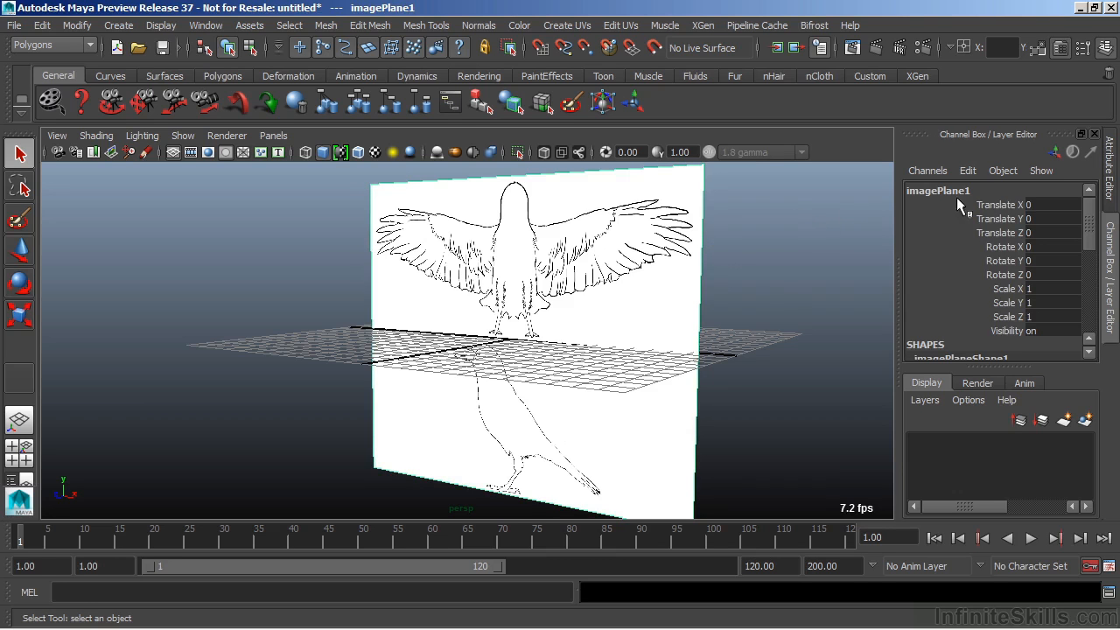
pyautogui.moveTo(967, 210)
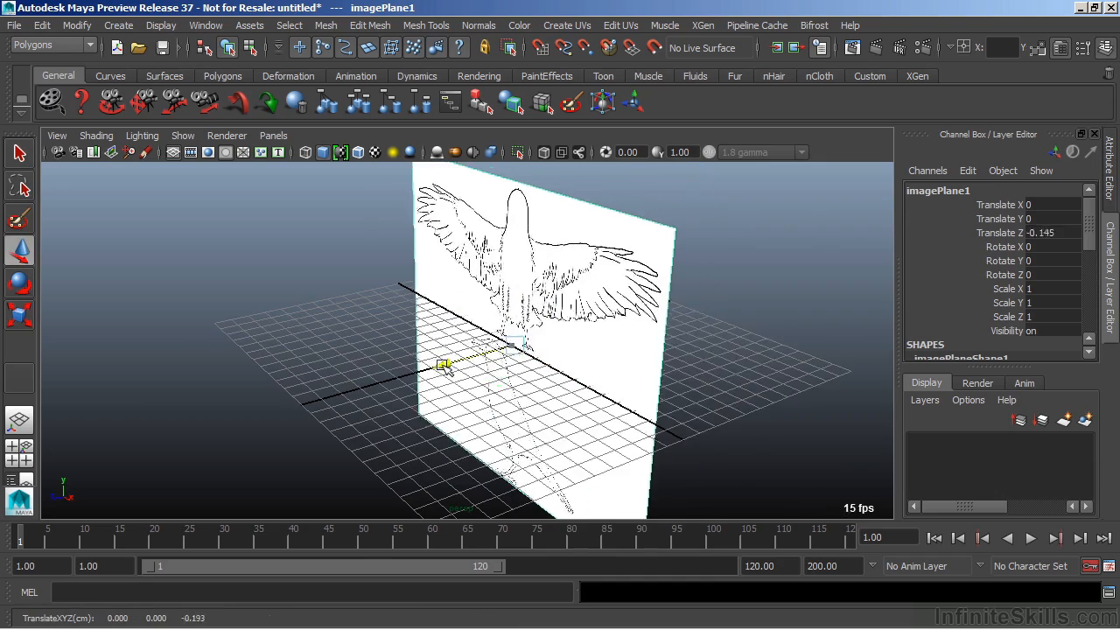
# Step: Drag imagePlane1 back along Z to about -0.145 behind the origin
pyautogui.moveTo(446, 363); pyautogui.dragTo(573, 331)
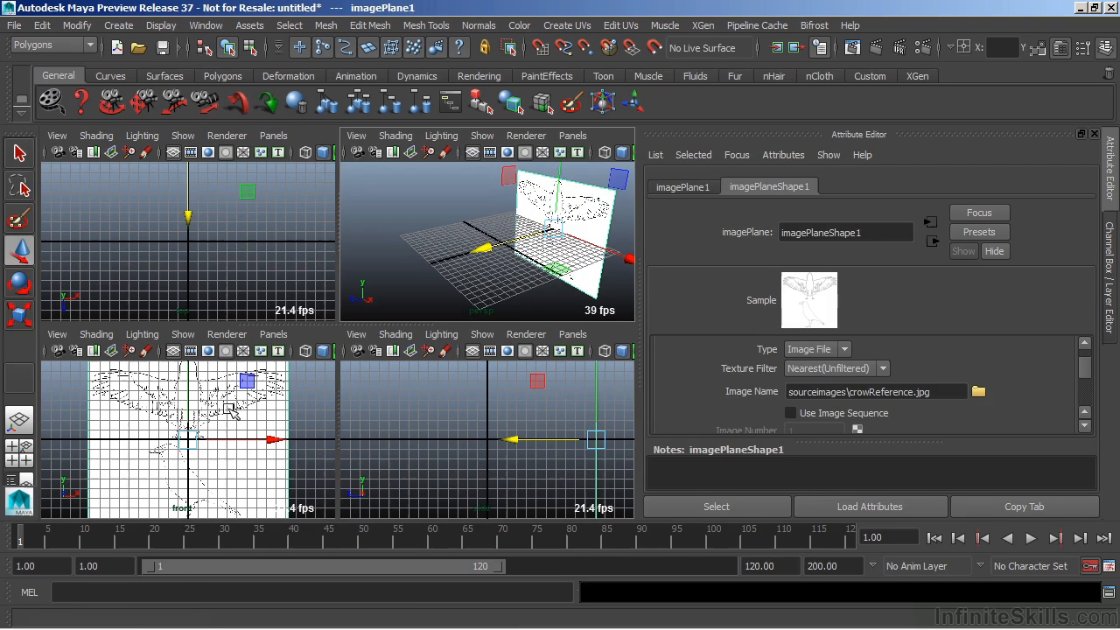
pyautogui.moveTo(223, 436)
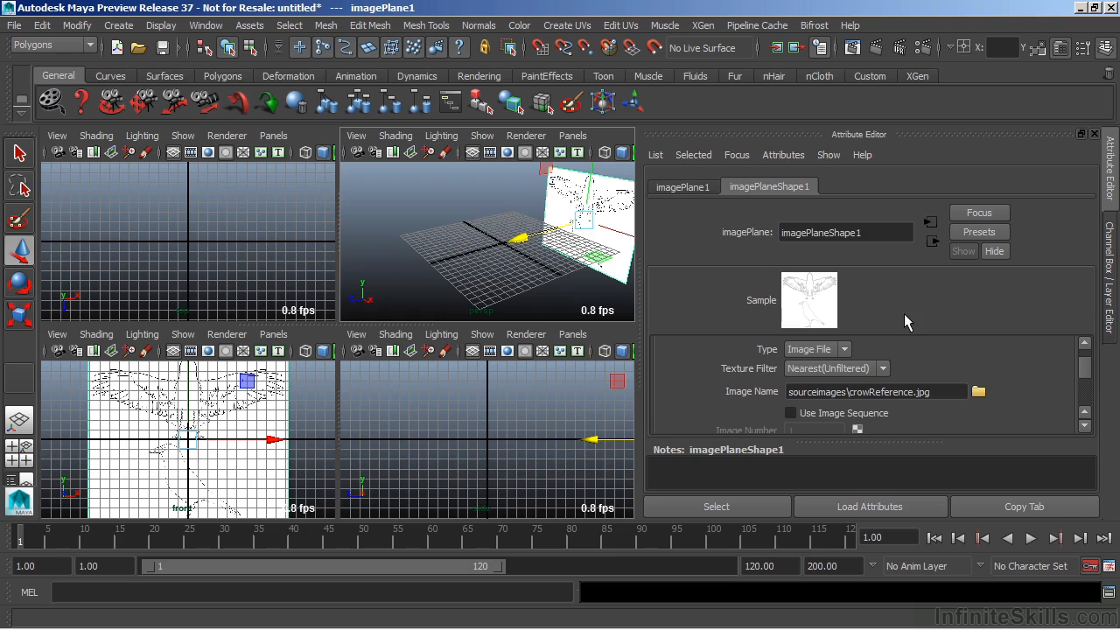
pyautogui.moveTo(1088, 384)
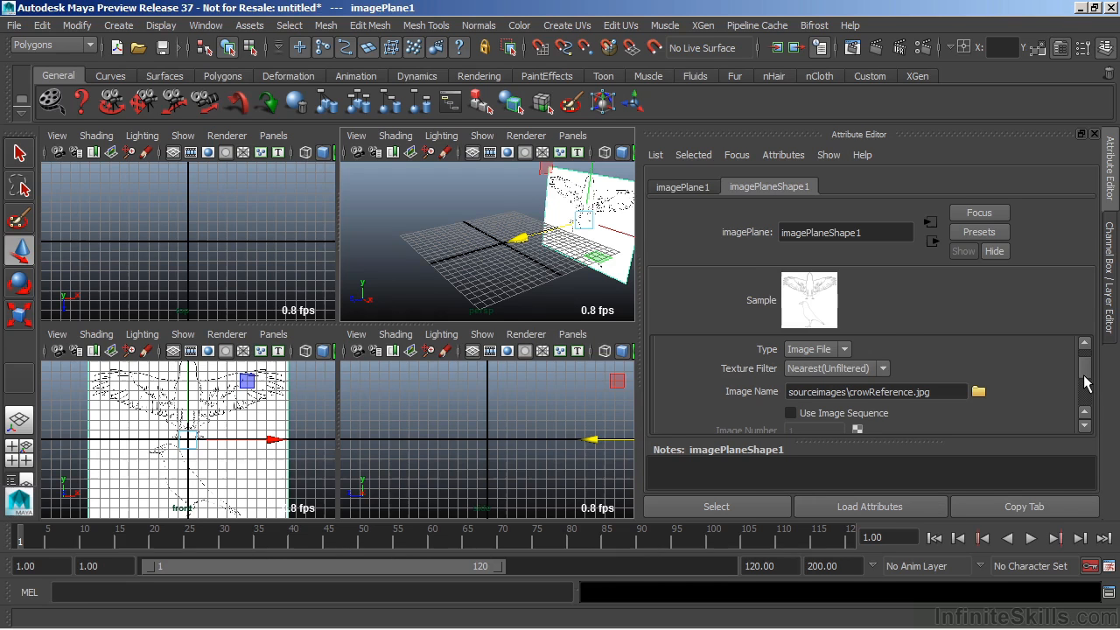
# Step: Set imagePlaneShape1's Display to 'looking through camera' with the front camera
pyautogui.scroll(-3)
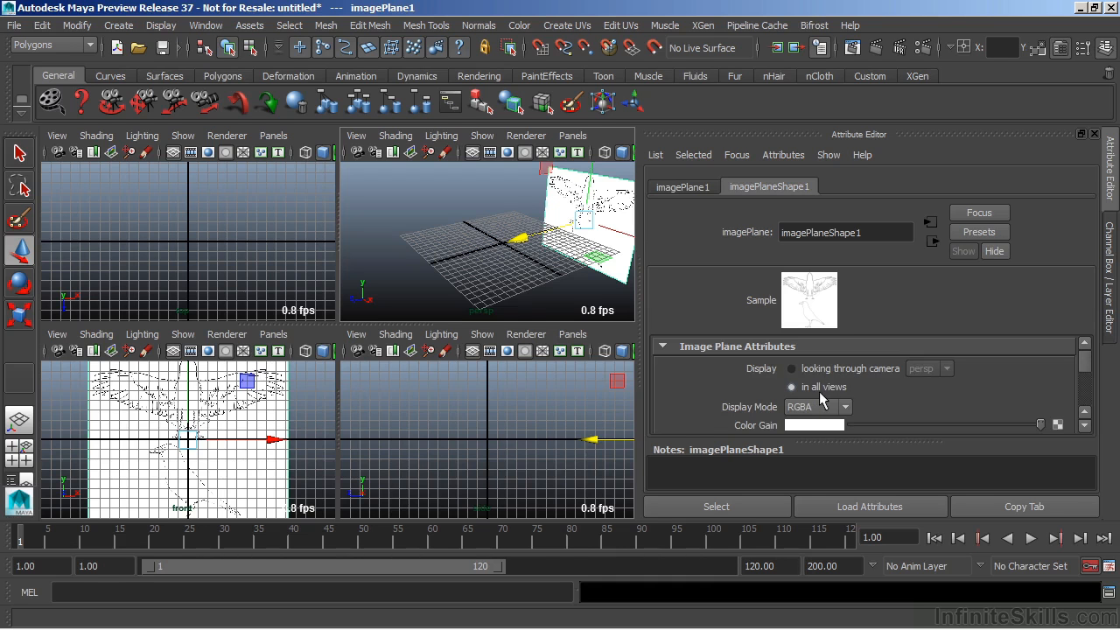
pyautogui.click(792, 368)
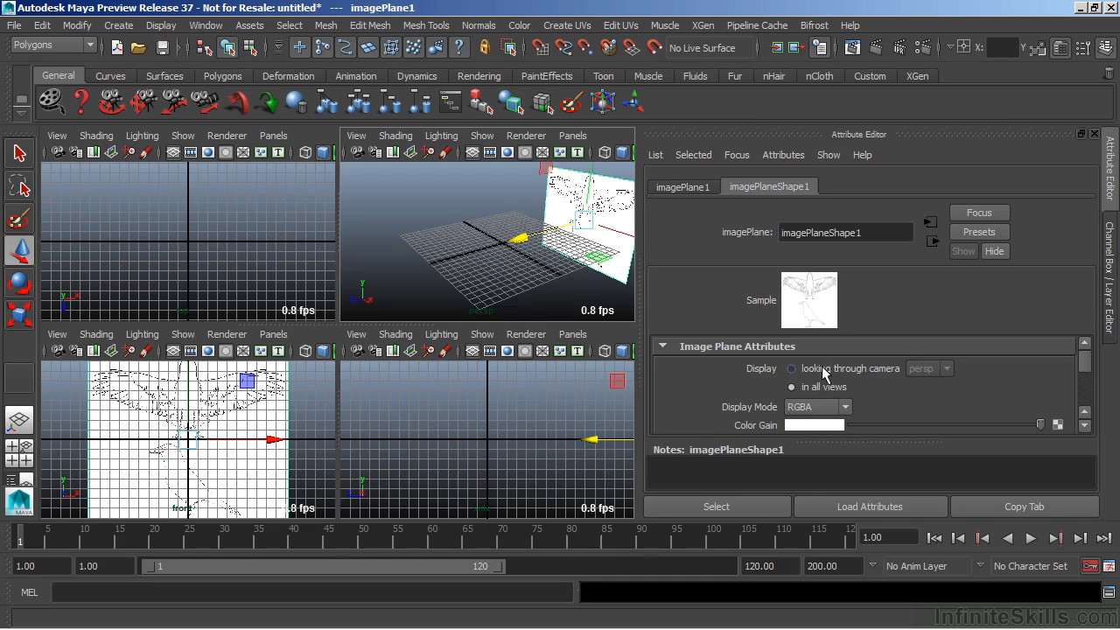
pyautogui.click(791, 385)
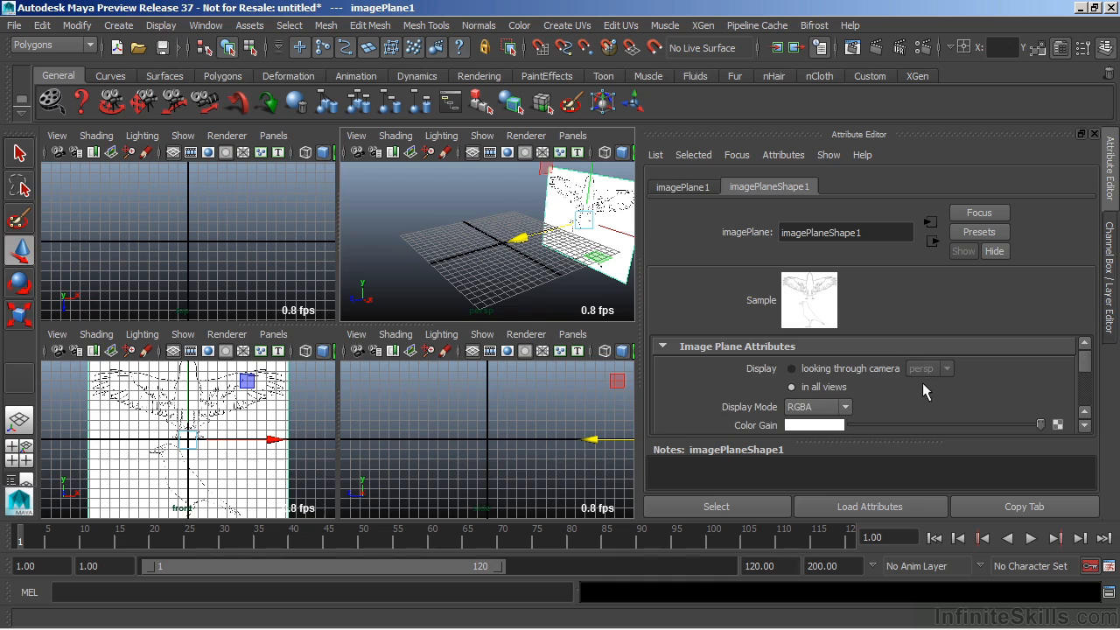
pyautogui.moveTo(921, 387)
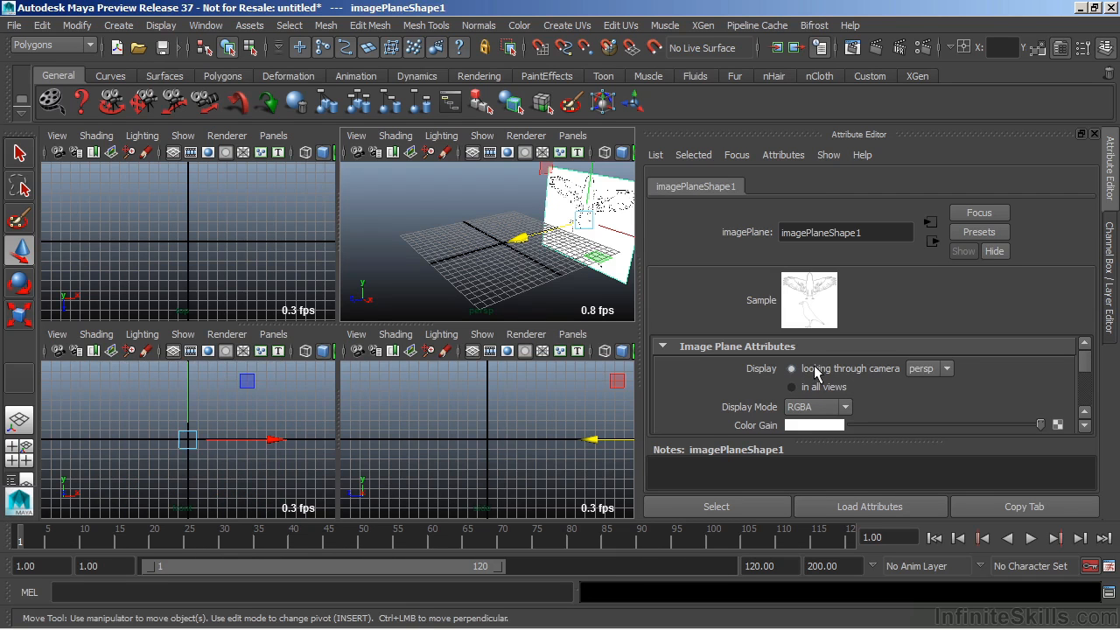
pyautogui.moveTo(901, 381)
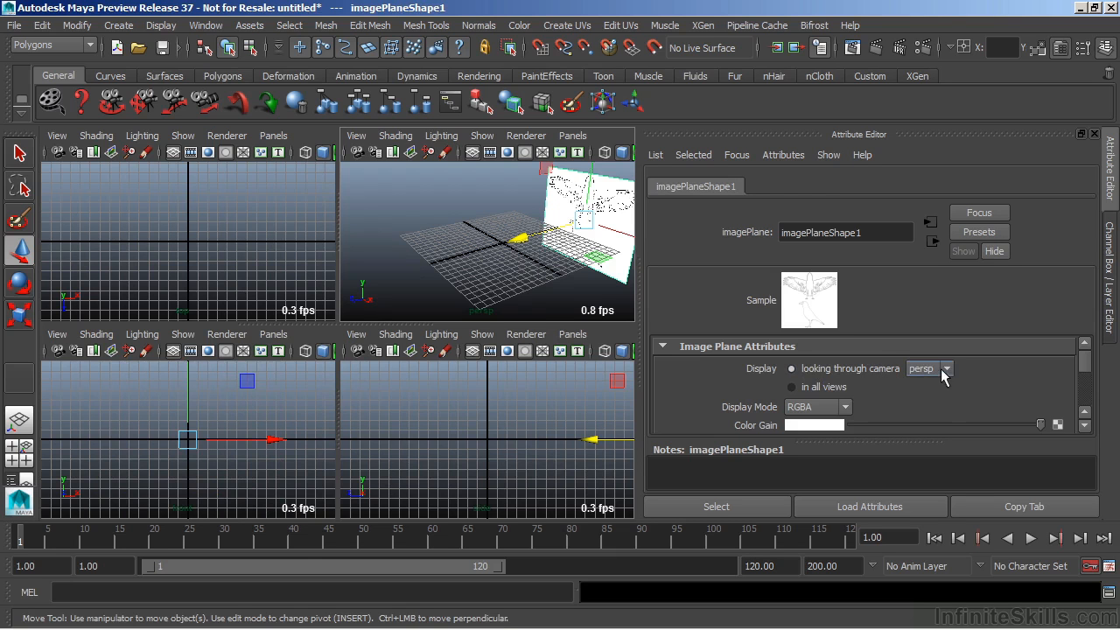
pyautogui.click(927, 368)
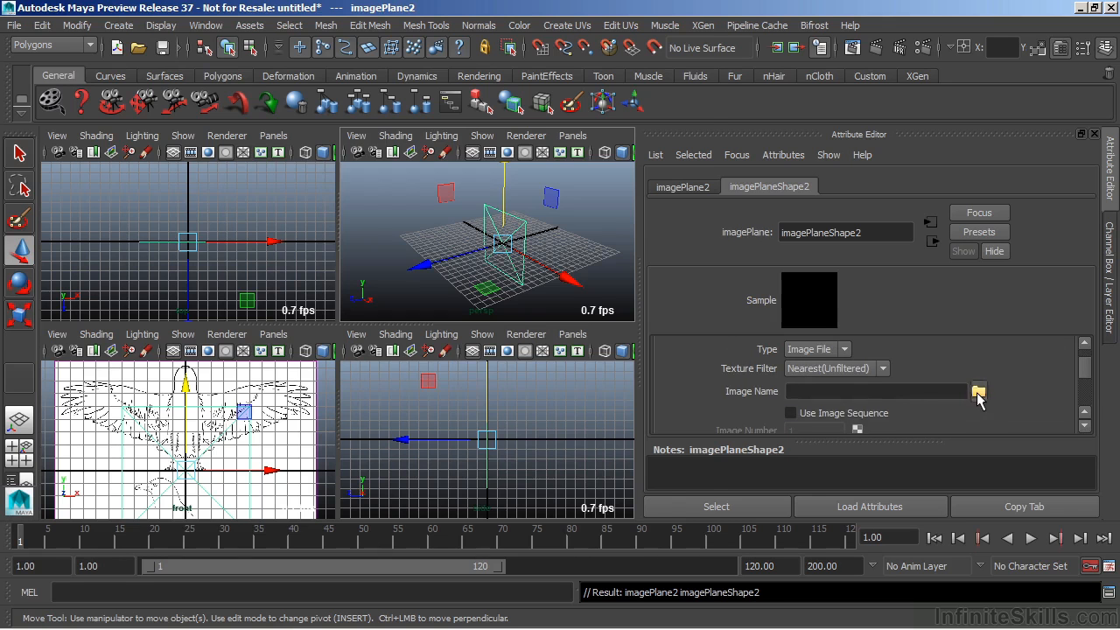
# Step: Load crowReference.jpg onto imagePlane2 and set its Display to 'looking through camera'
pyautogui.click(978, 391)
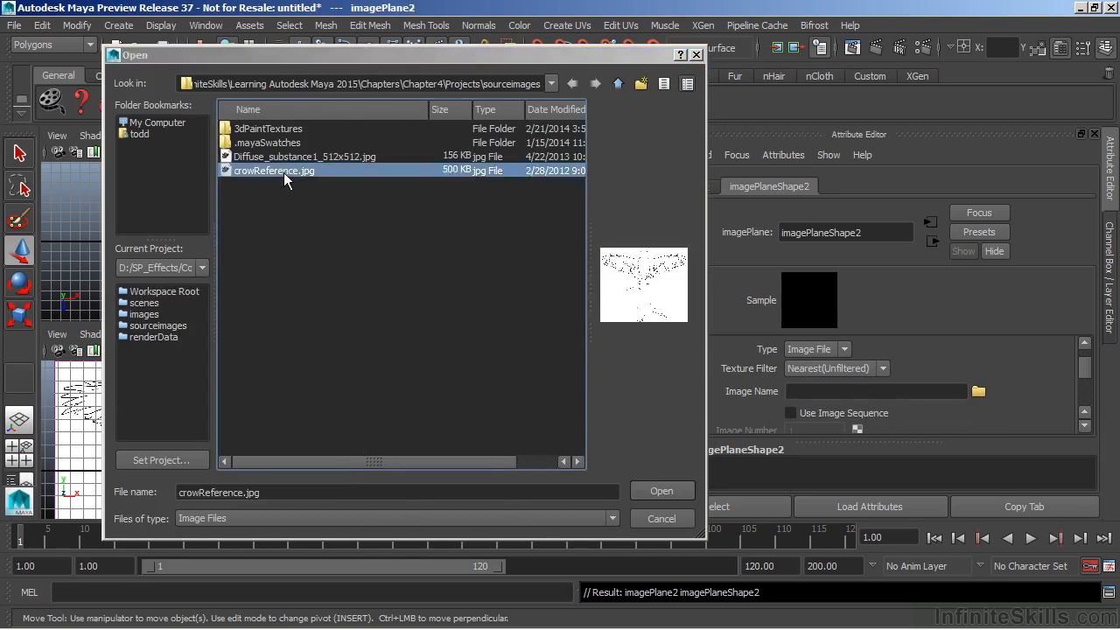
pyautogui.click(661, 491)
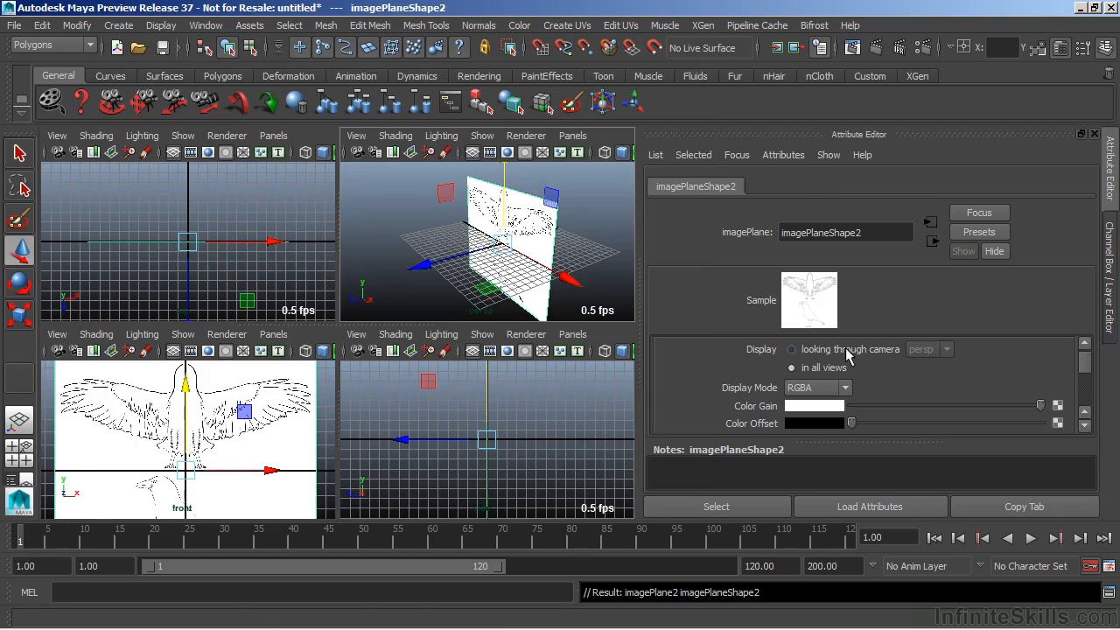
pyautogui.click(792, 348)
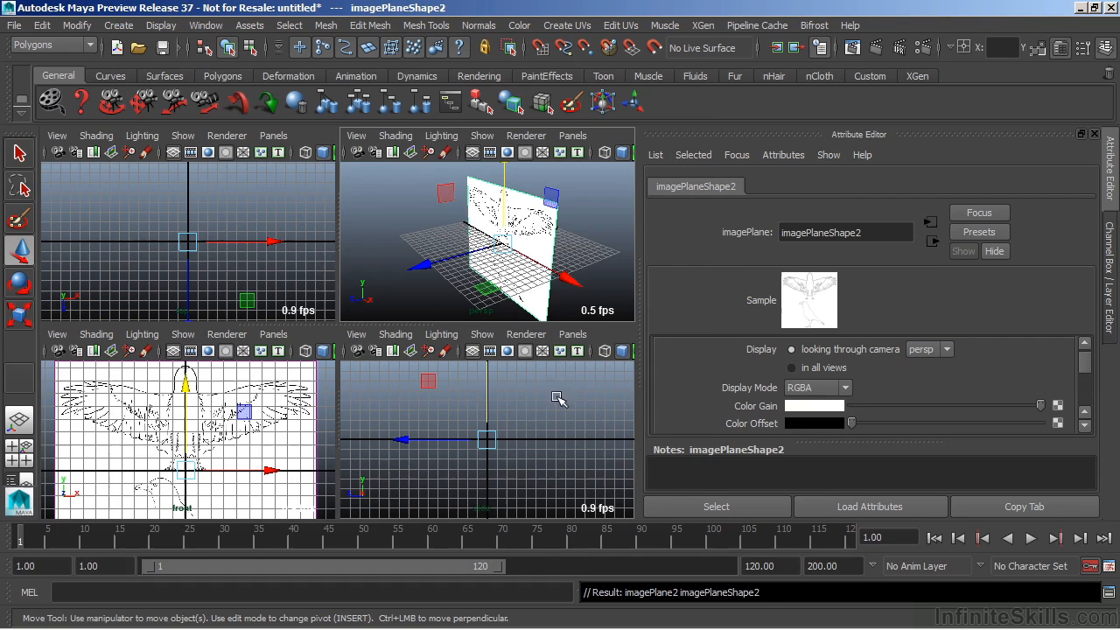
pyautogui.moveTo(499, 503)
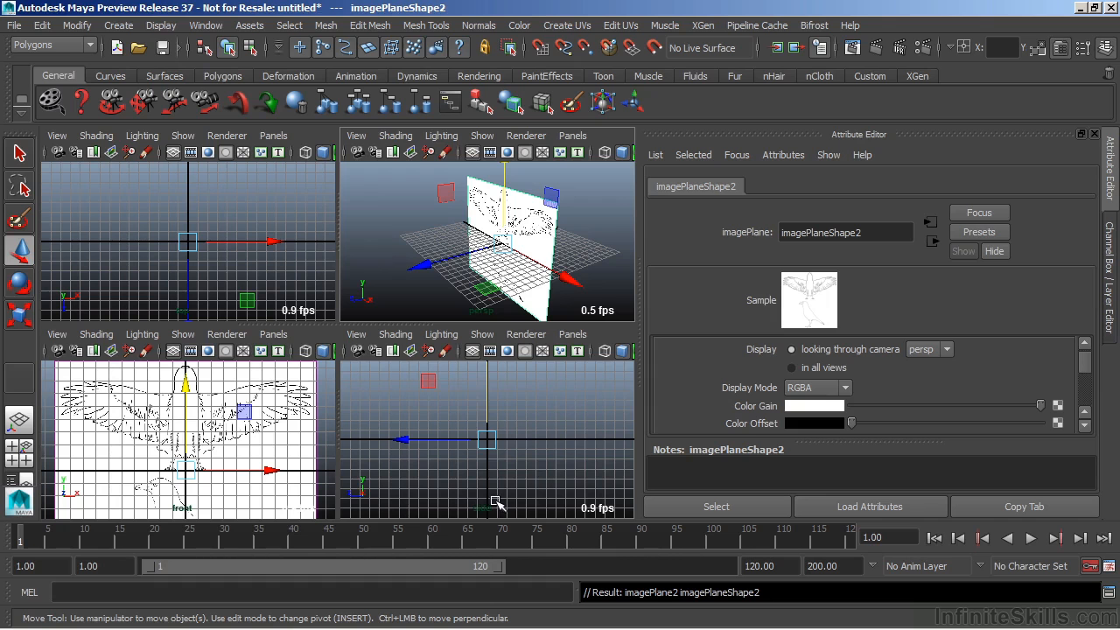
pyautogui.click(928, 349)
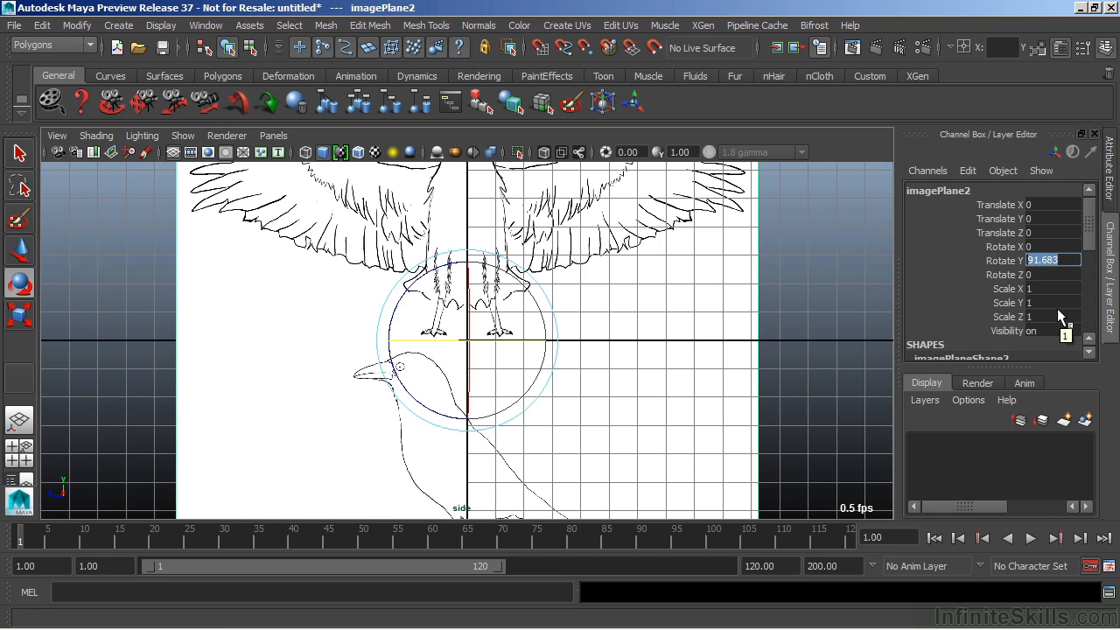
# Step: Set imagePlane2's Rotate Y to 90 and Translate Y to 8.54 in the Channel Box
pyautogui.write('90')
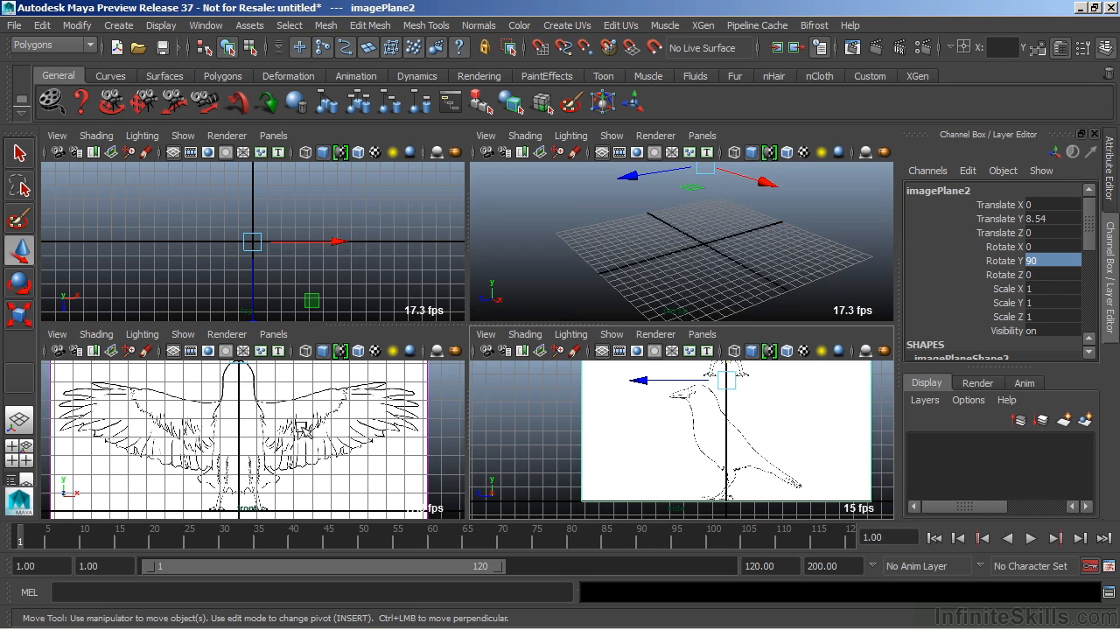
pyautogui.moveTo(613, 460)
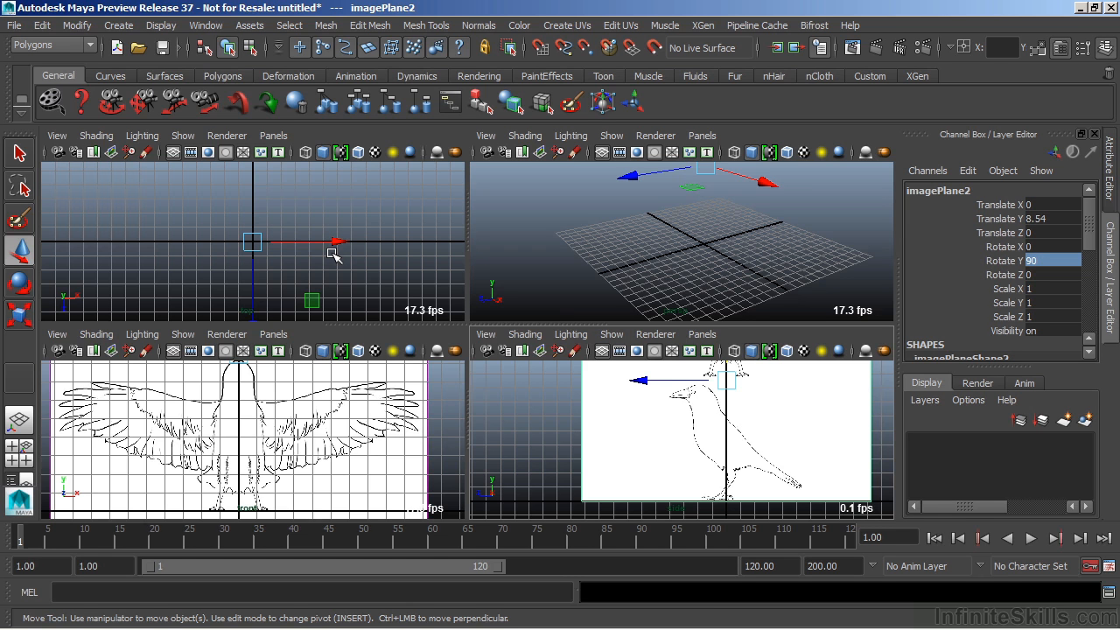
# Step: Create a polygon sphere at the origin and set imagePlane2's Translate X to -10
pyautogui.click(118, 25)
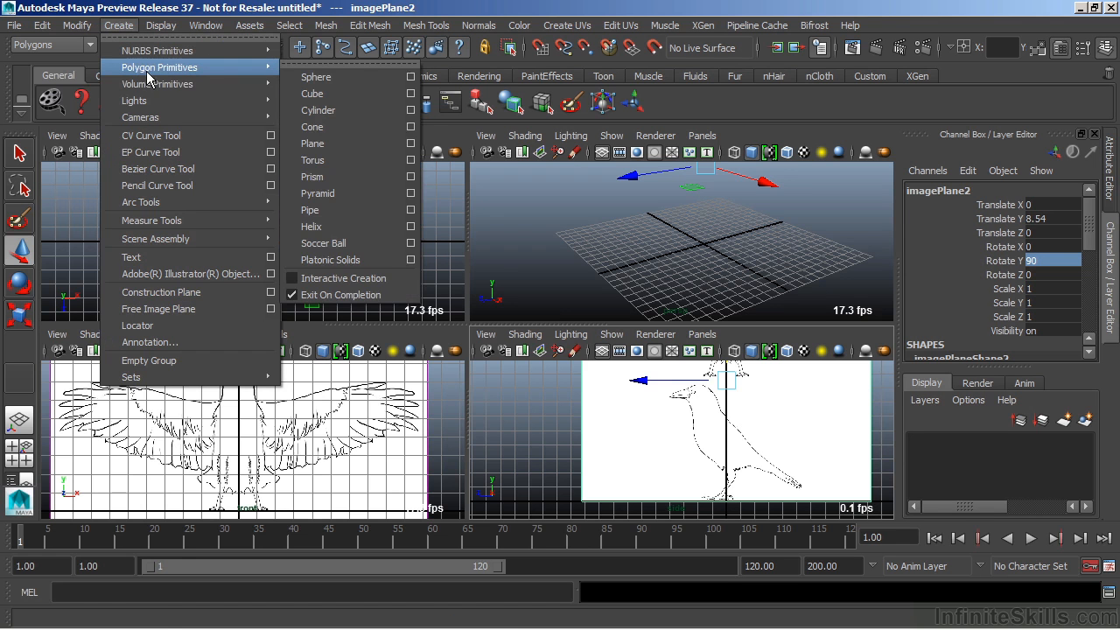
pyautogui.click(316, 77)
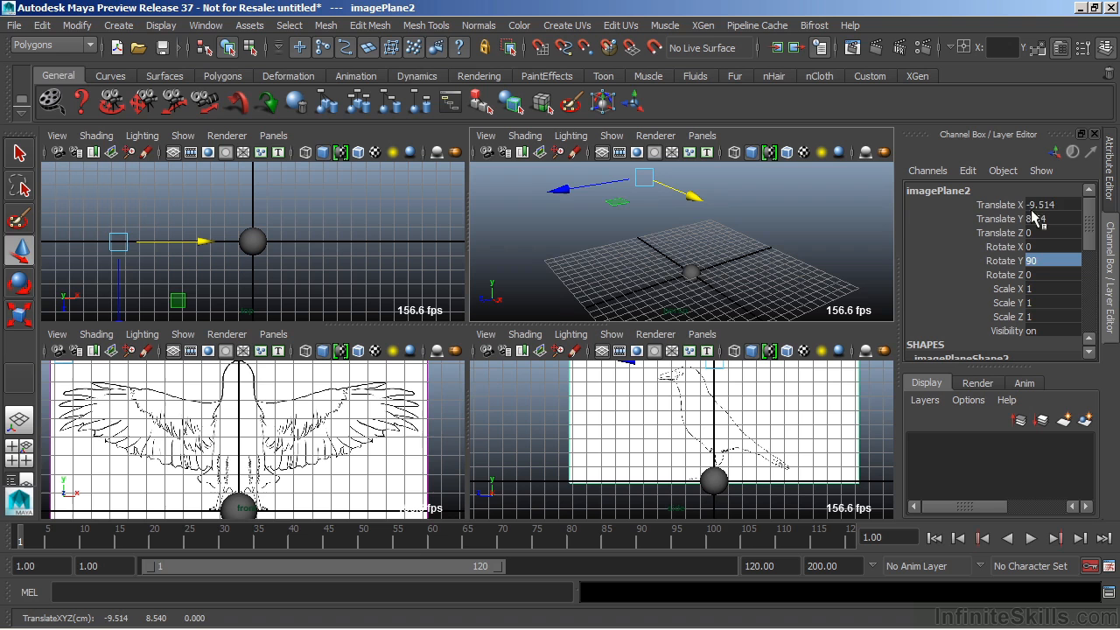
pyautogui.write('-10')
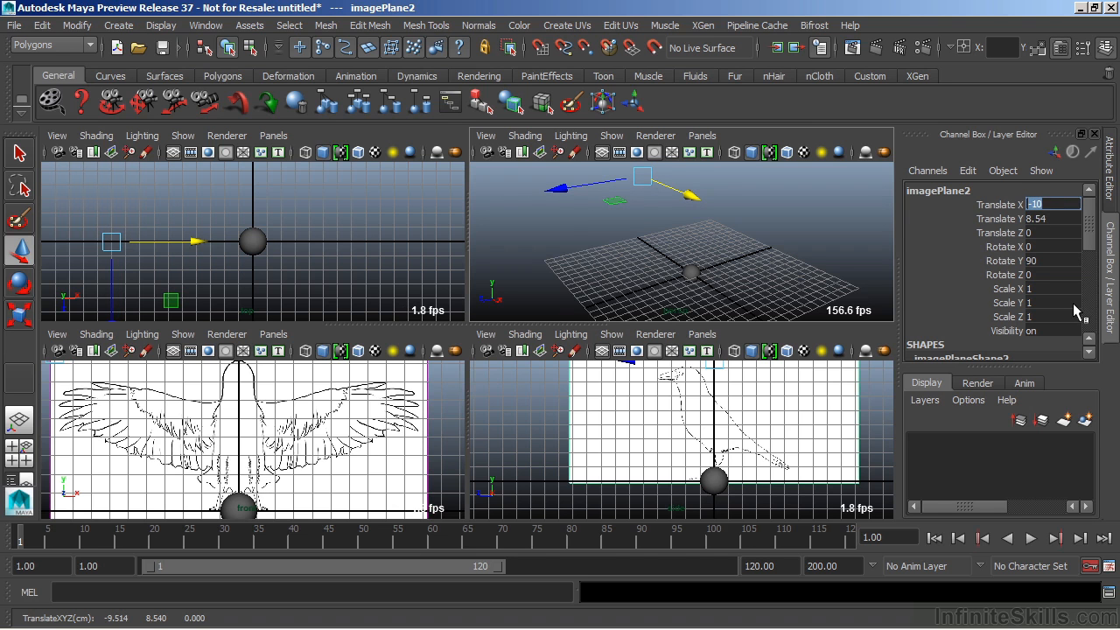
pyautogui.scroll(-3)
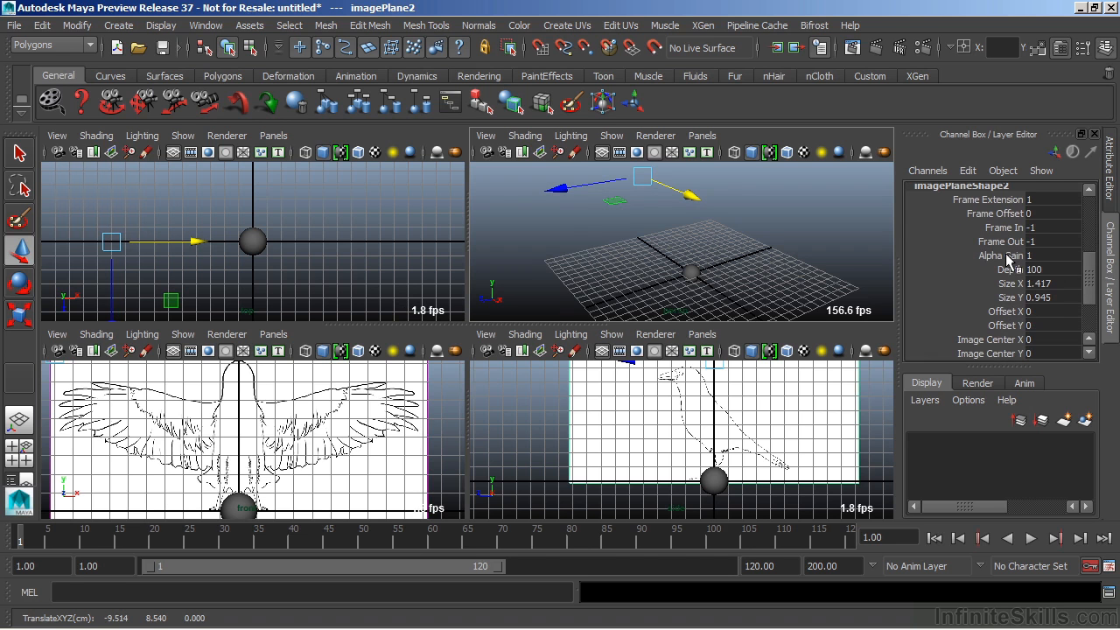
pyautogui.moveTo(1011, 263)
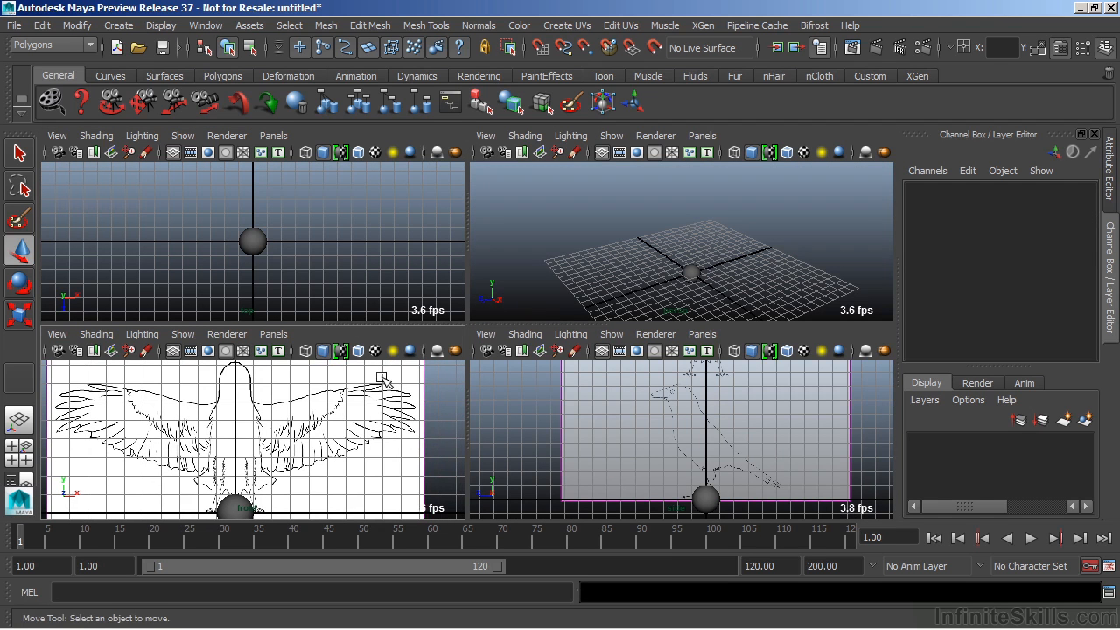
pyautogui.moveTo(429, 440)
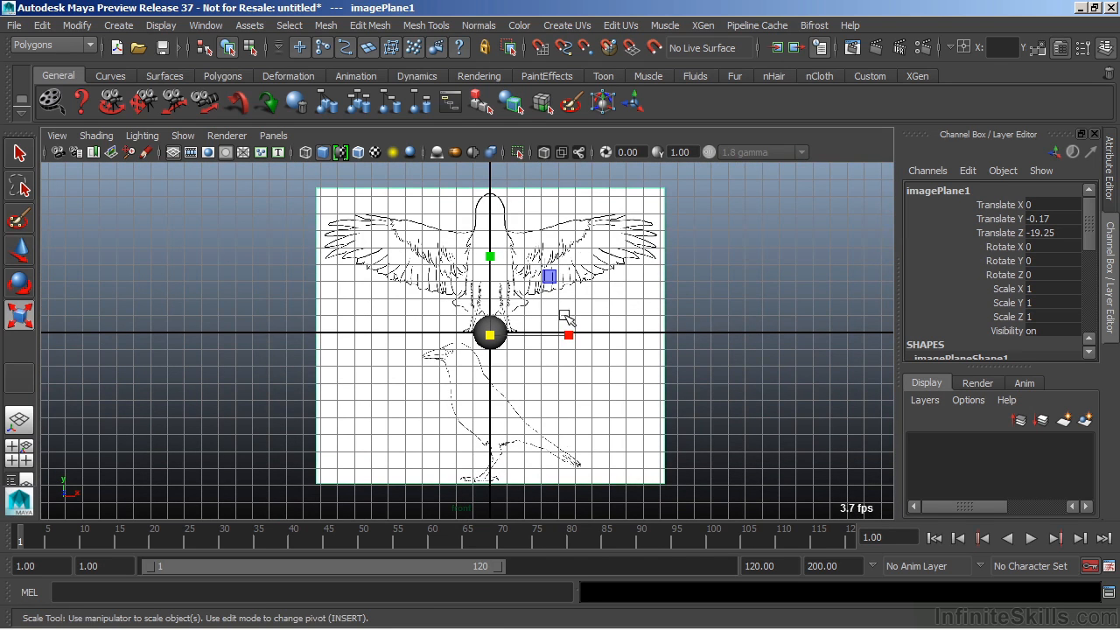
# Step: Scale imagePlane1 wider along X, then undo back to its 1.417 by 0.945 size
pyautogui.moveTo(569, 335); pyautogui.dragTo(608, 335)
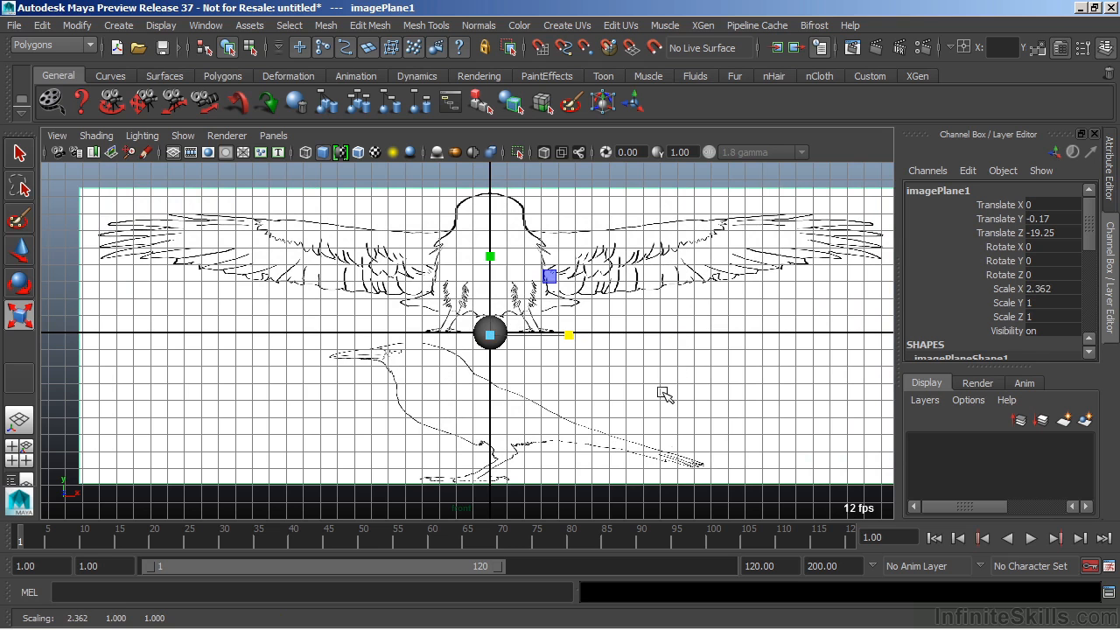
pyautogui.moveTo(662, 395)
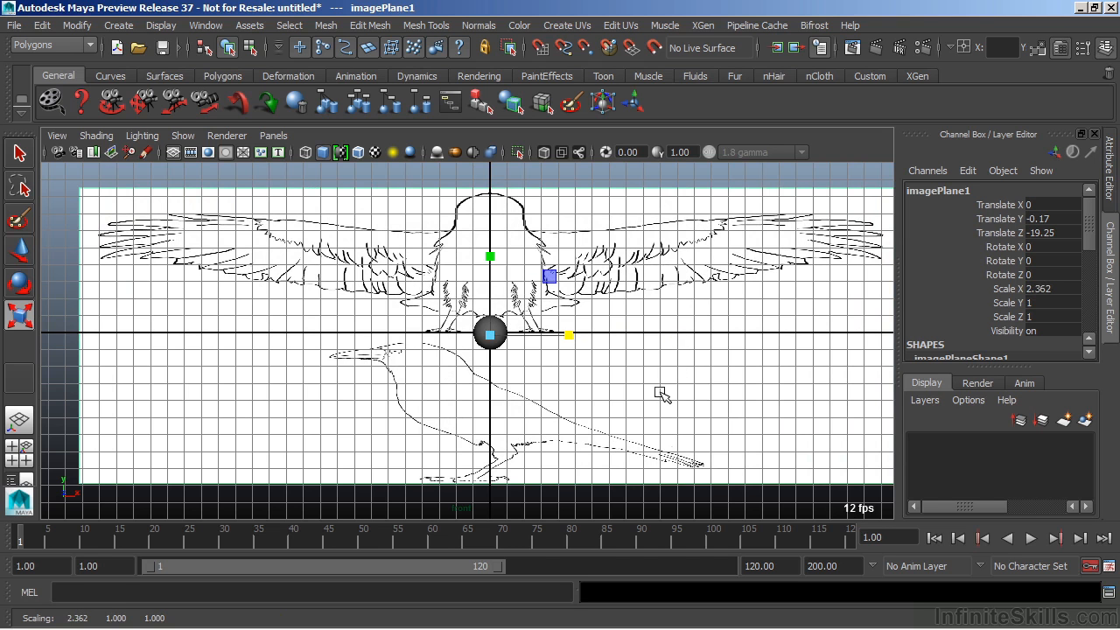
pyautogui.press('ctrl+z')
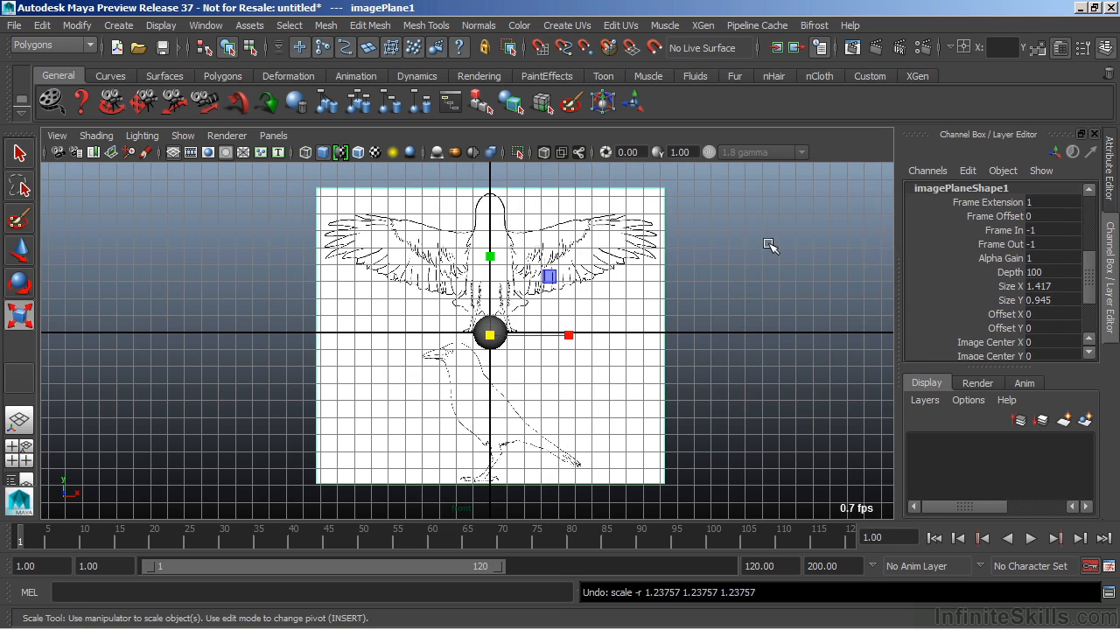
pyautogui.moveTo(692, 225)
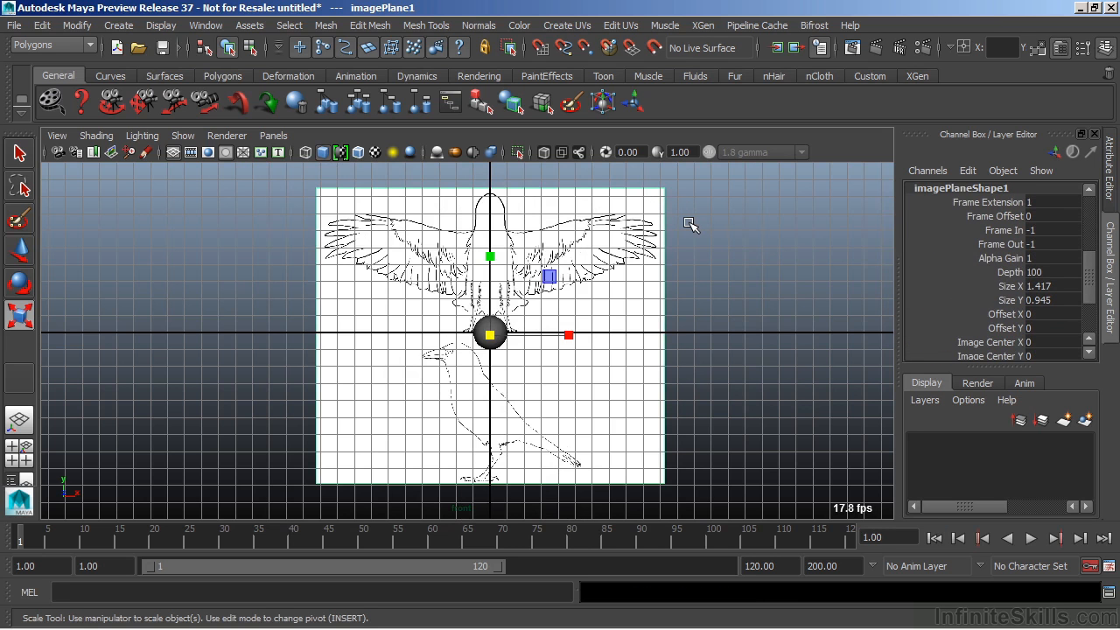